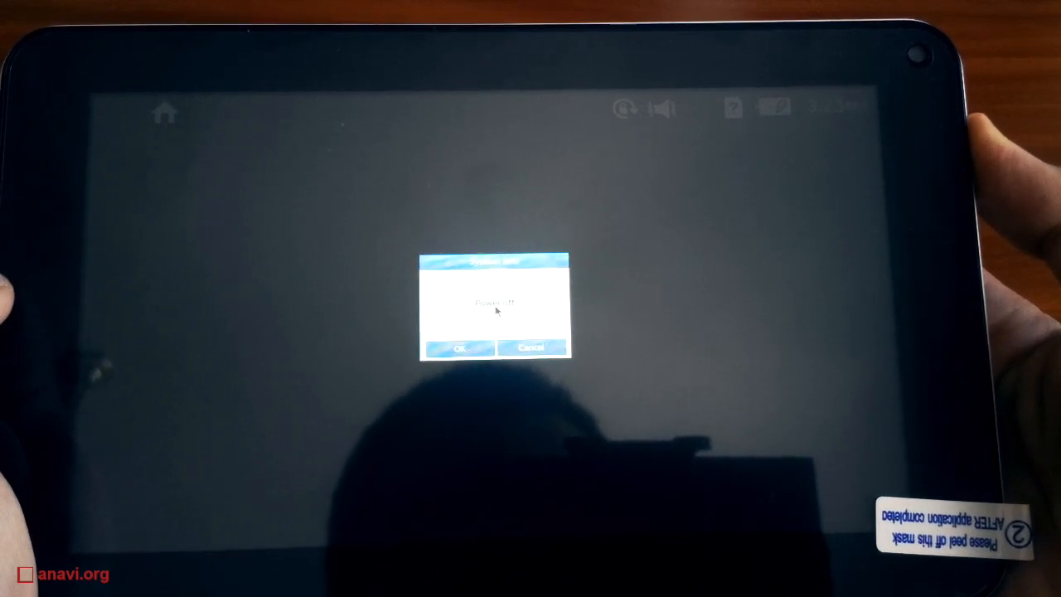
- Accept OK in the Power off dialog so the tablet shuts down and the screen goes dark
{"action": "left_click", "coordinate": [458, 348]}
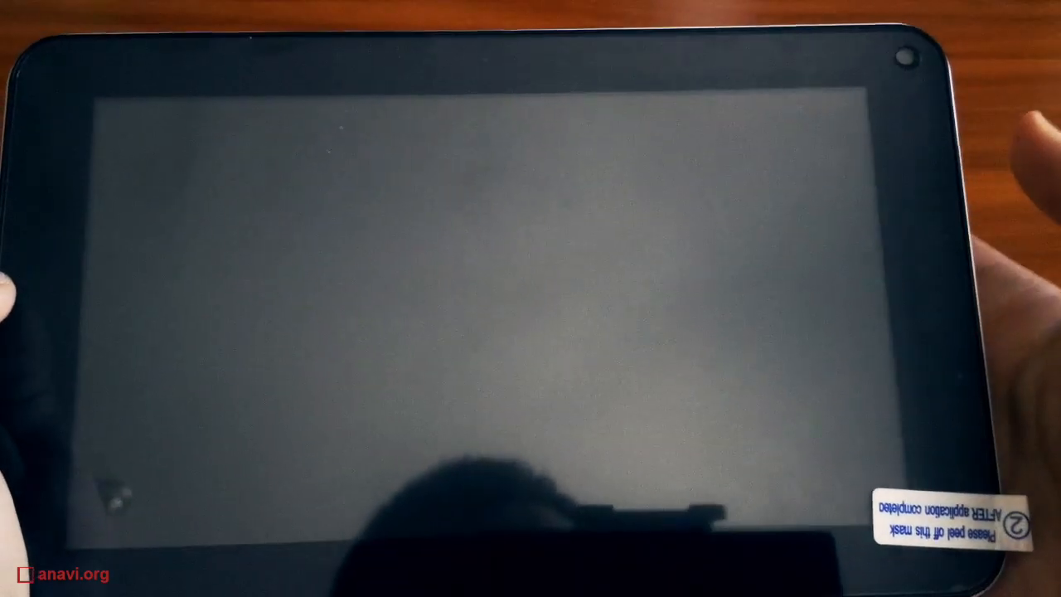